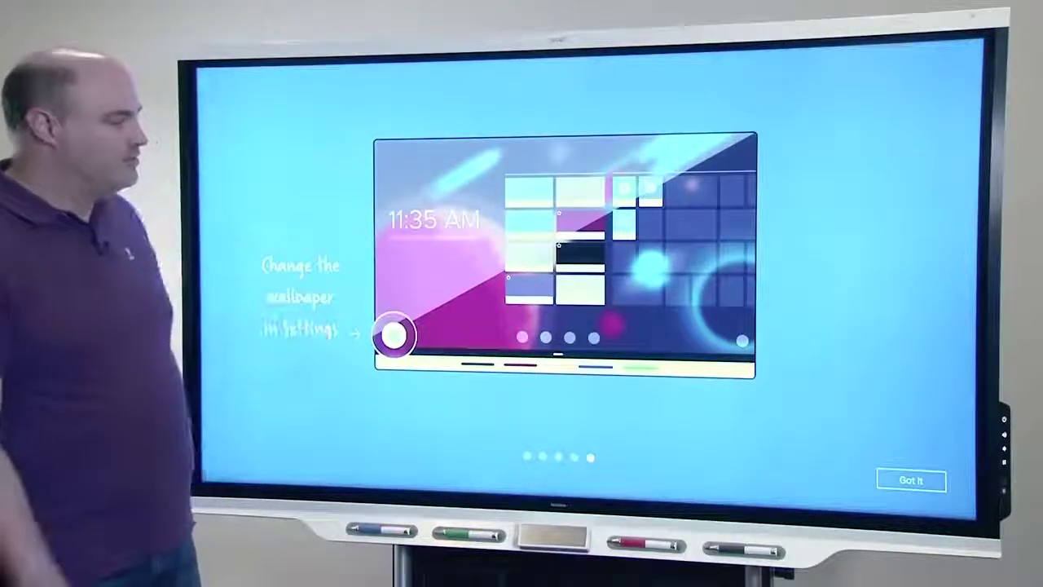
Dismiss the welcome tour with Got it to reach the home screen
click(913, 481)
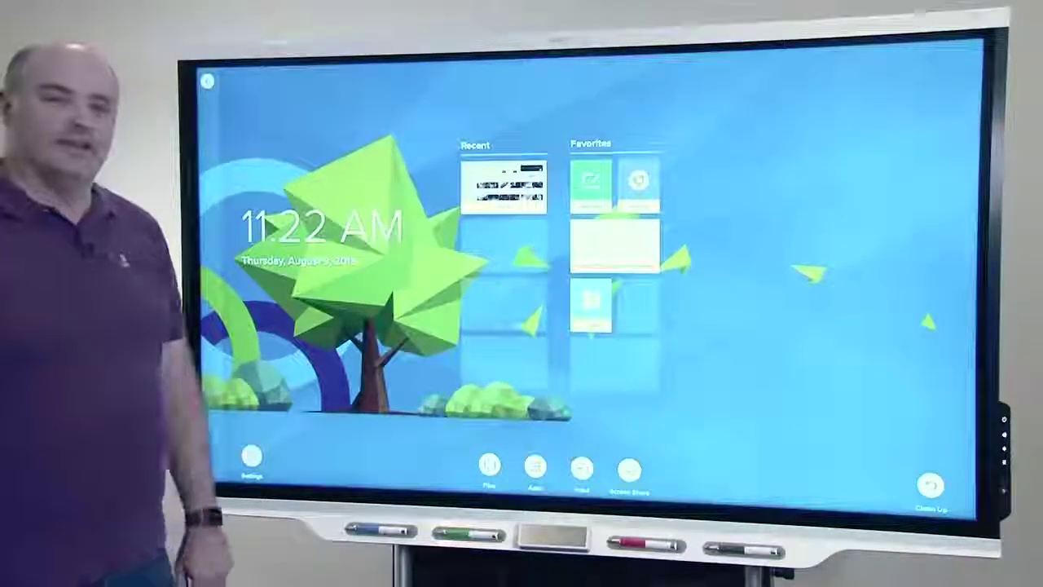
Go to the board's Settings from the bottom-left of the home screen
click(254, 469)
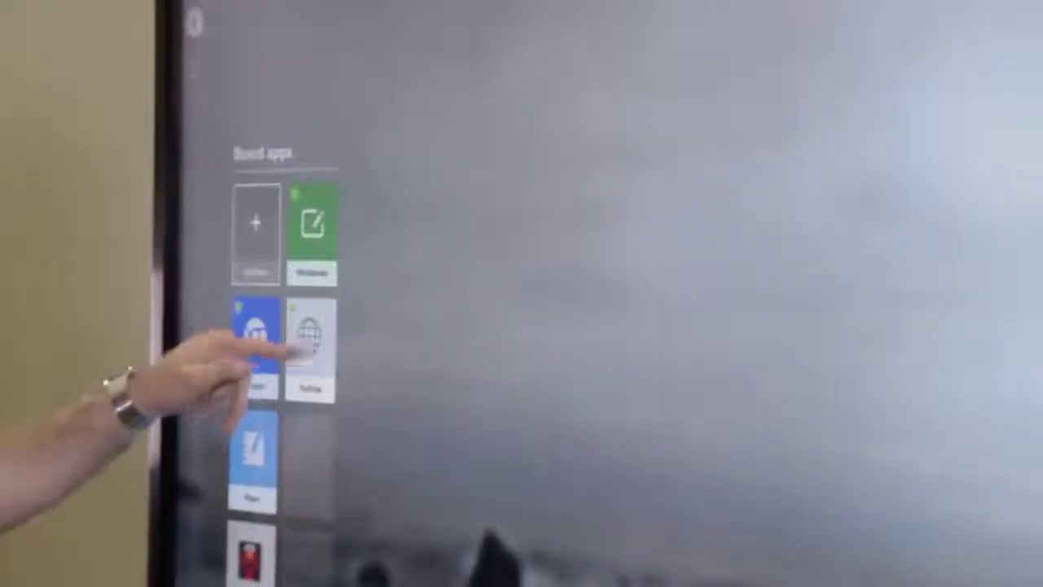
Launch the Browser app from the Board apps collection
click(313, 351)
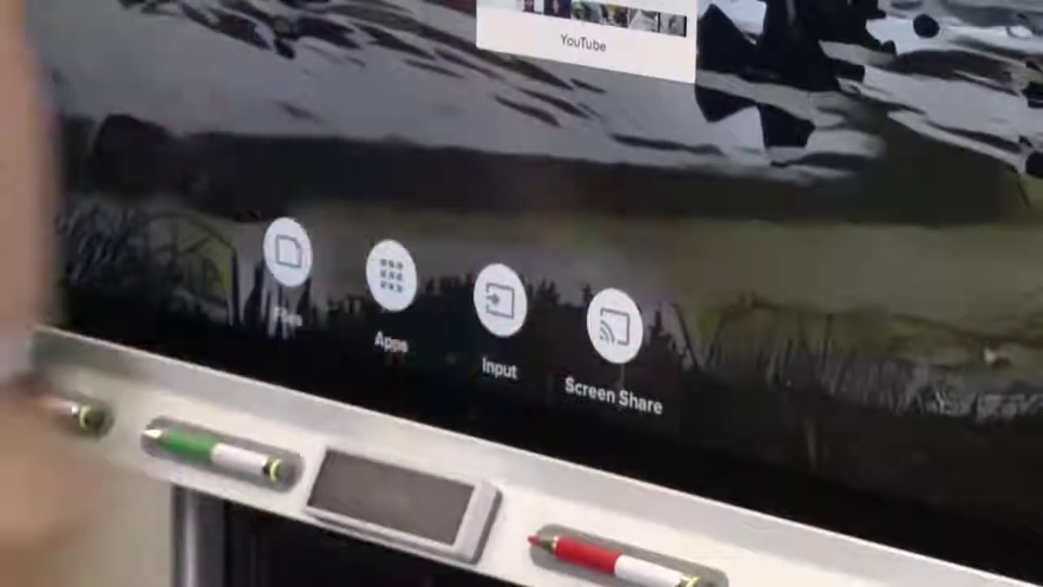
Start Screen Share with the iPhone via AirPlay and acknowledge the device-connected notice
click(617, 323)
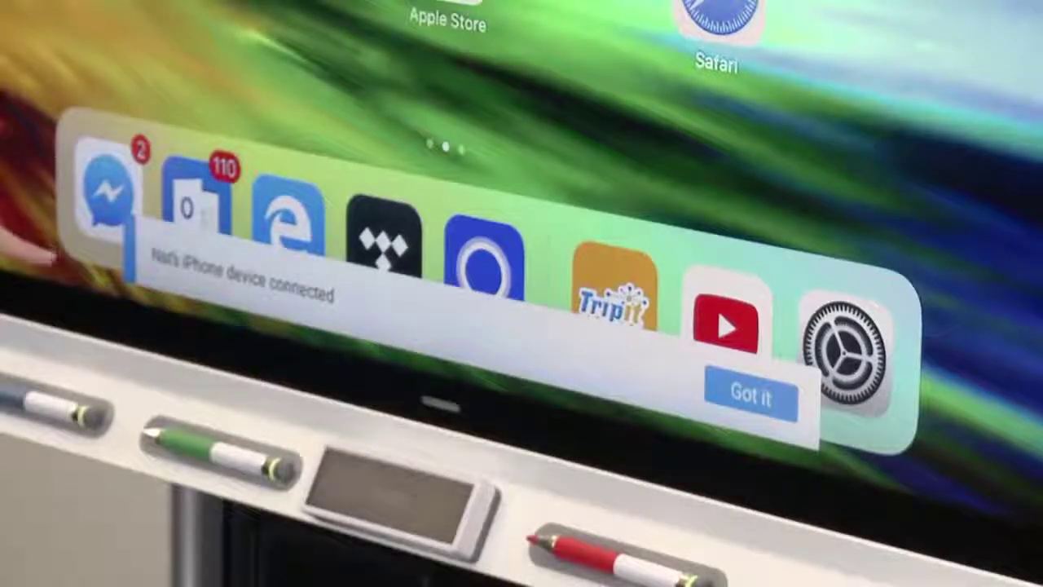
click(750, 396)
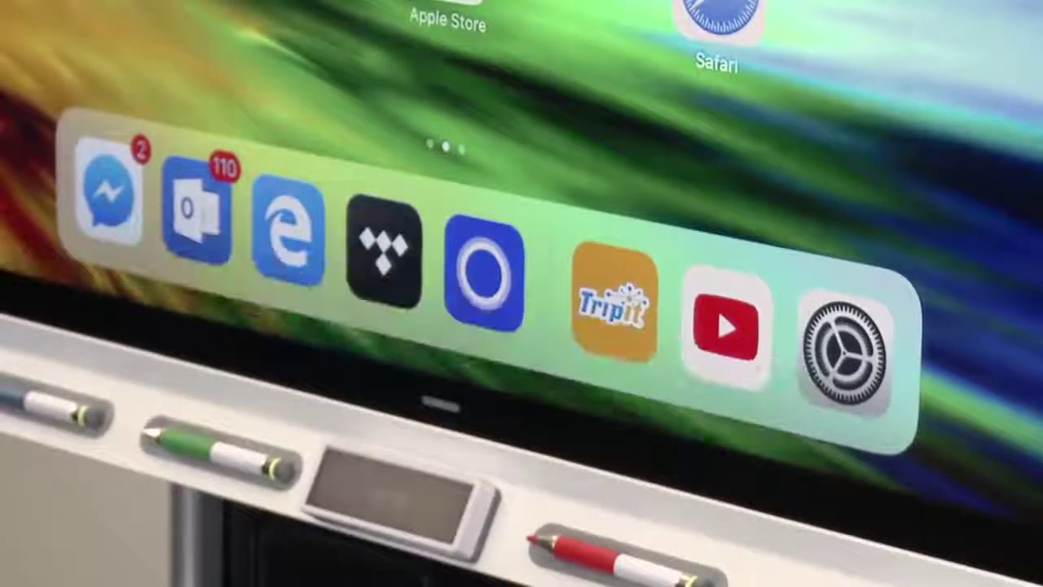